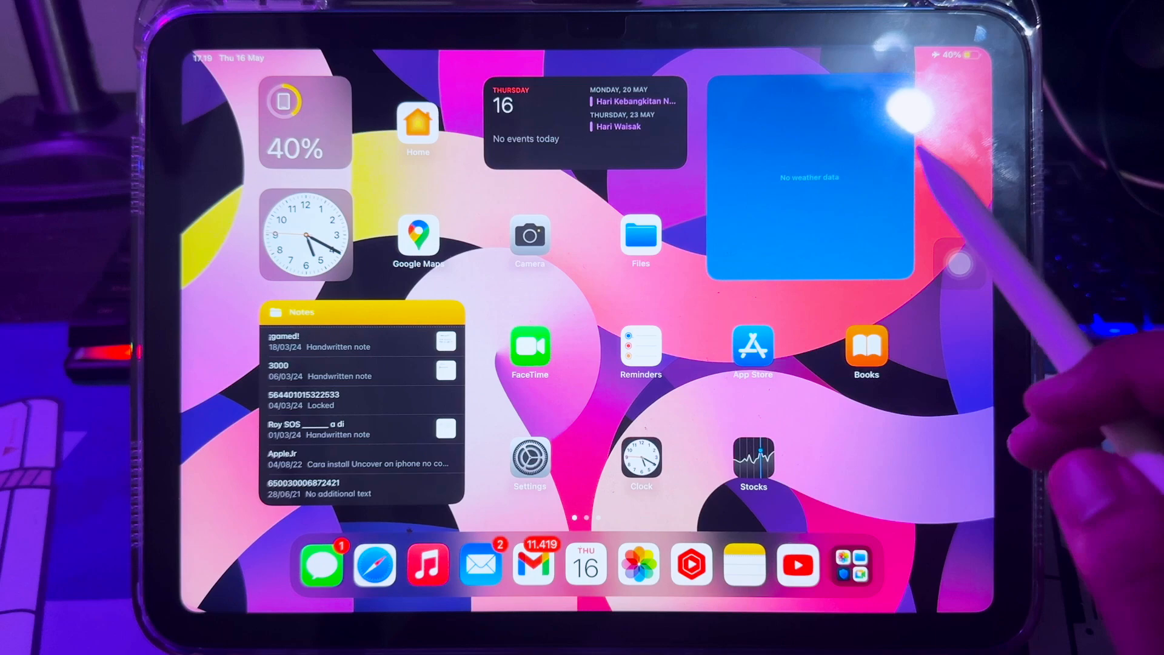
Step: Reach the Apple ID account page from the iPad home screen via Settings
scroll("left", 3)
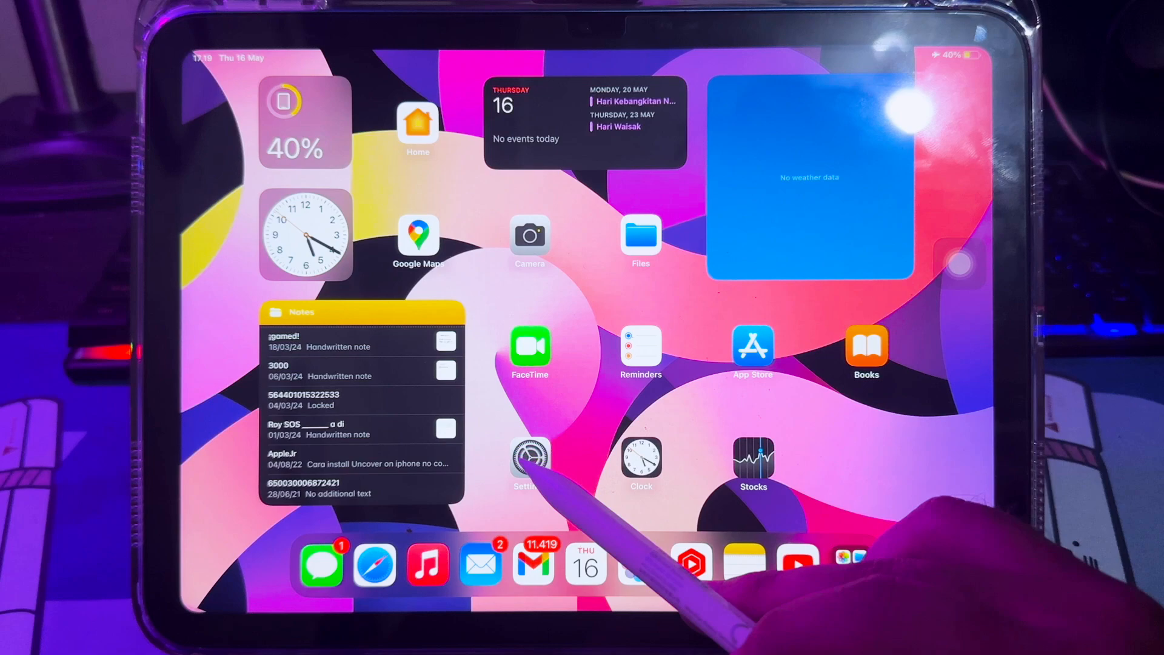
left_click(530, 457)
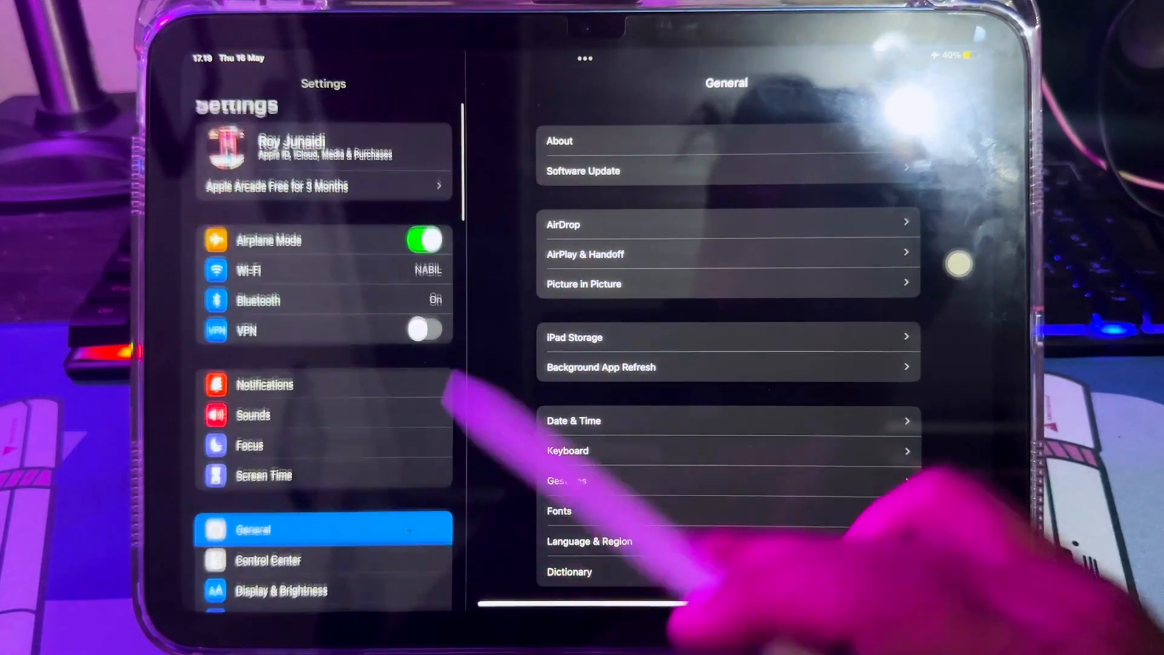
left_click(559, 141)
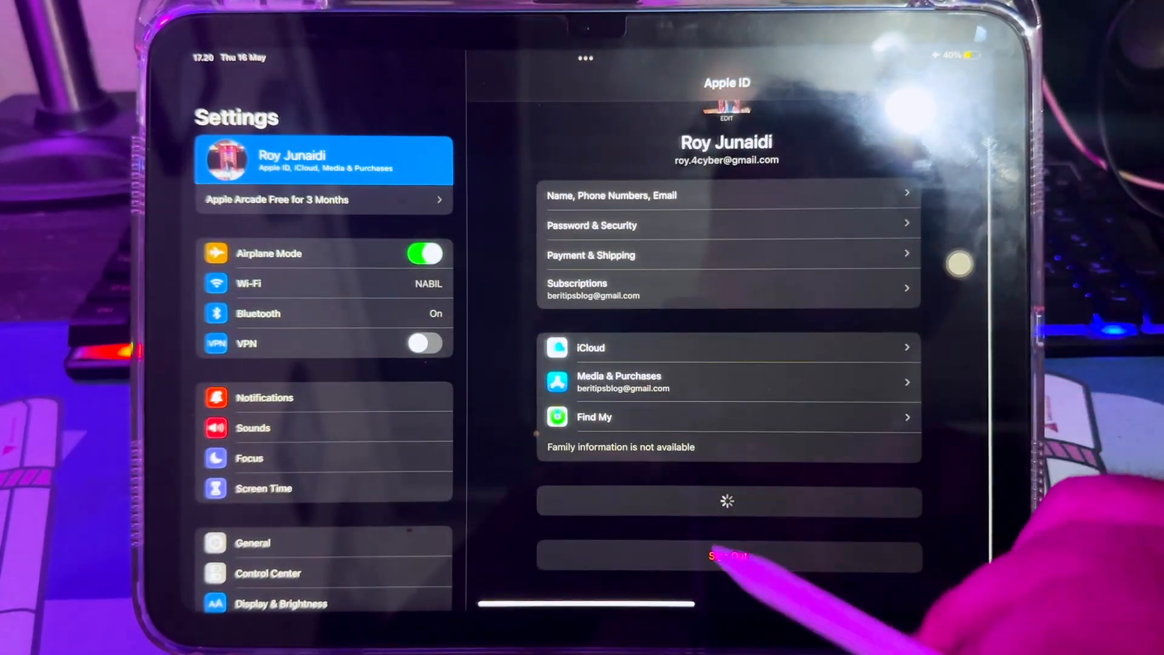
Step: Request Sign Out and choose which accounts to sign out of in the alert
left_click(728, 557)
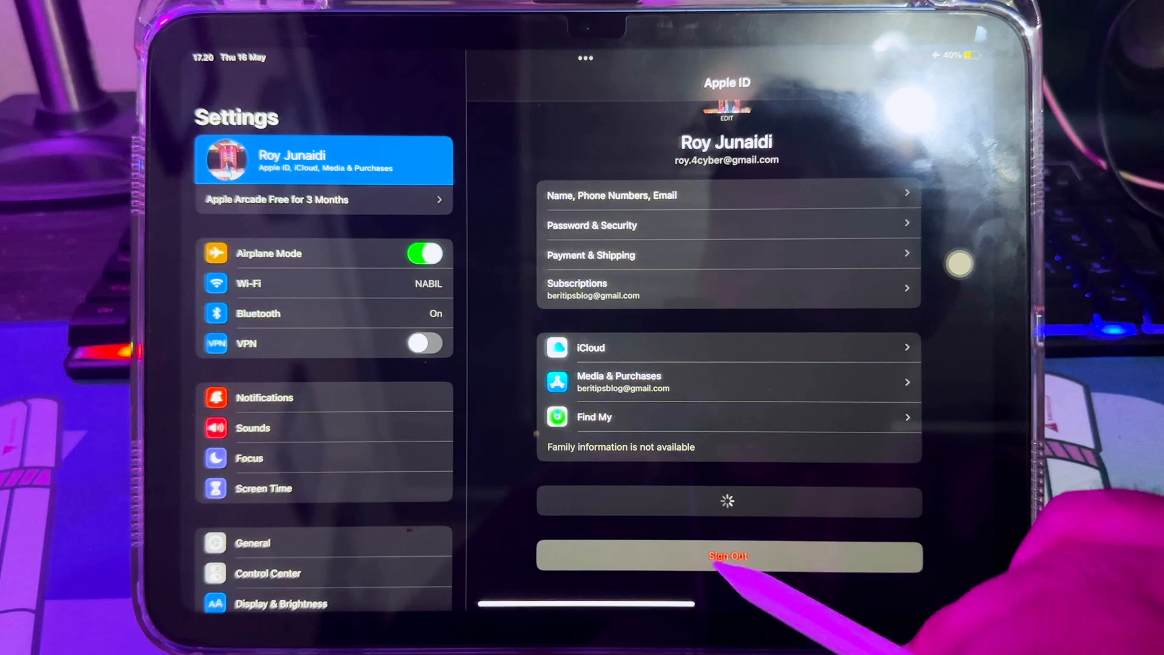
left_click(728, 556)
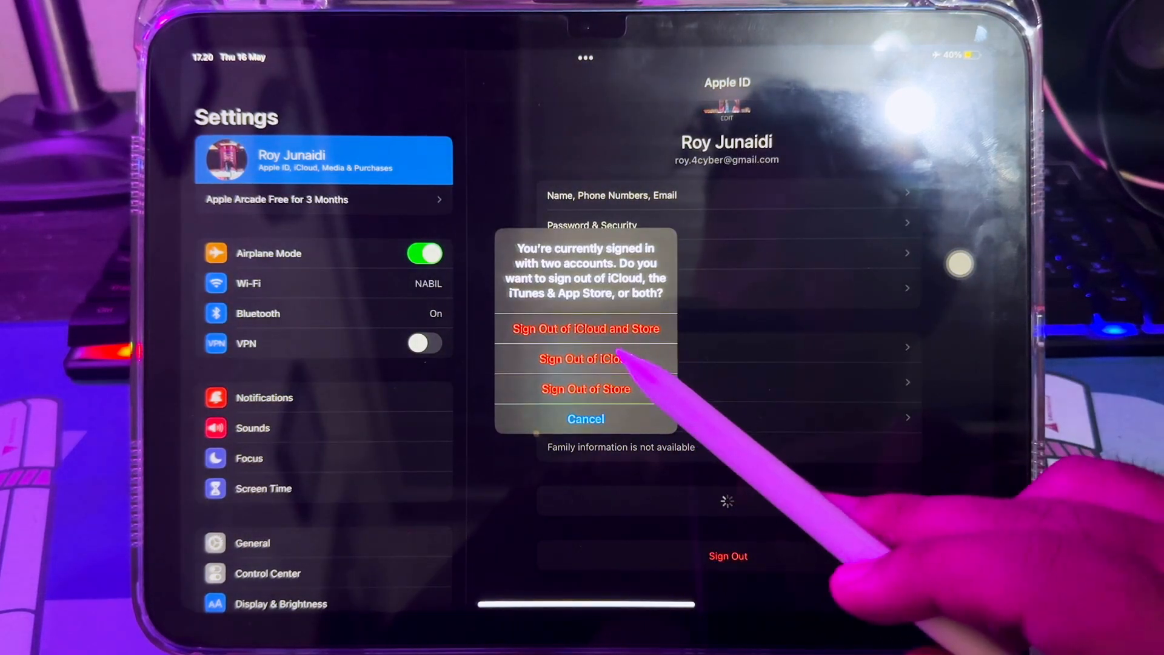
left_click(585, 418)
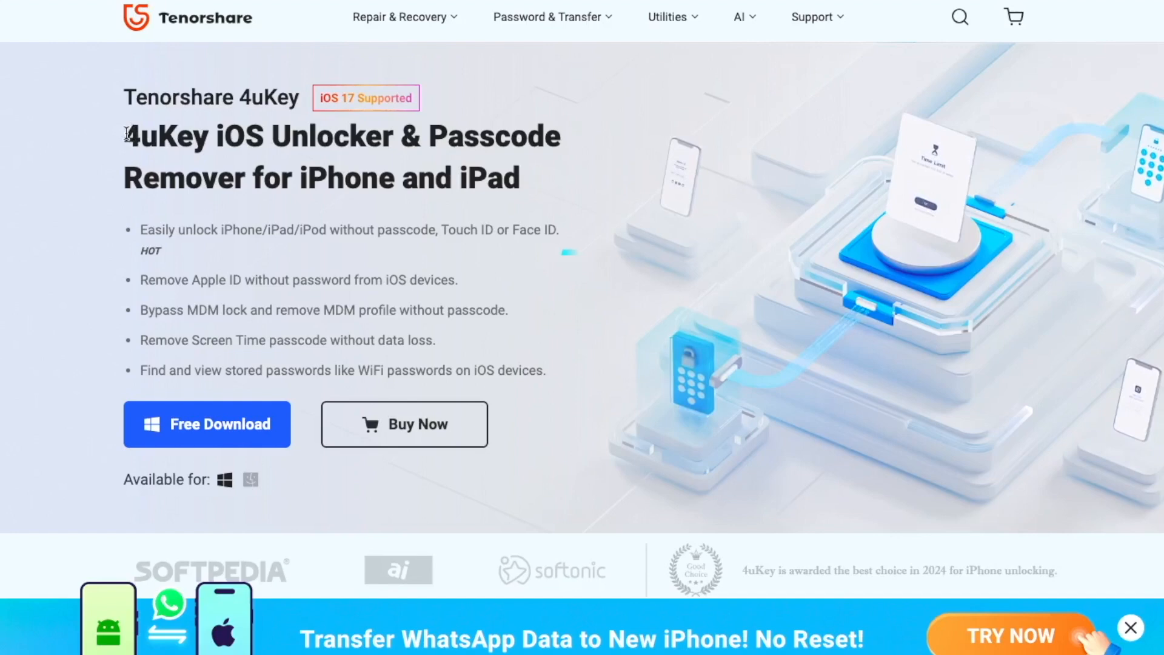
left_click_drag(126, 136, 521, 177)
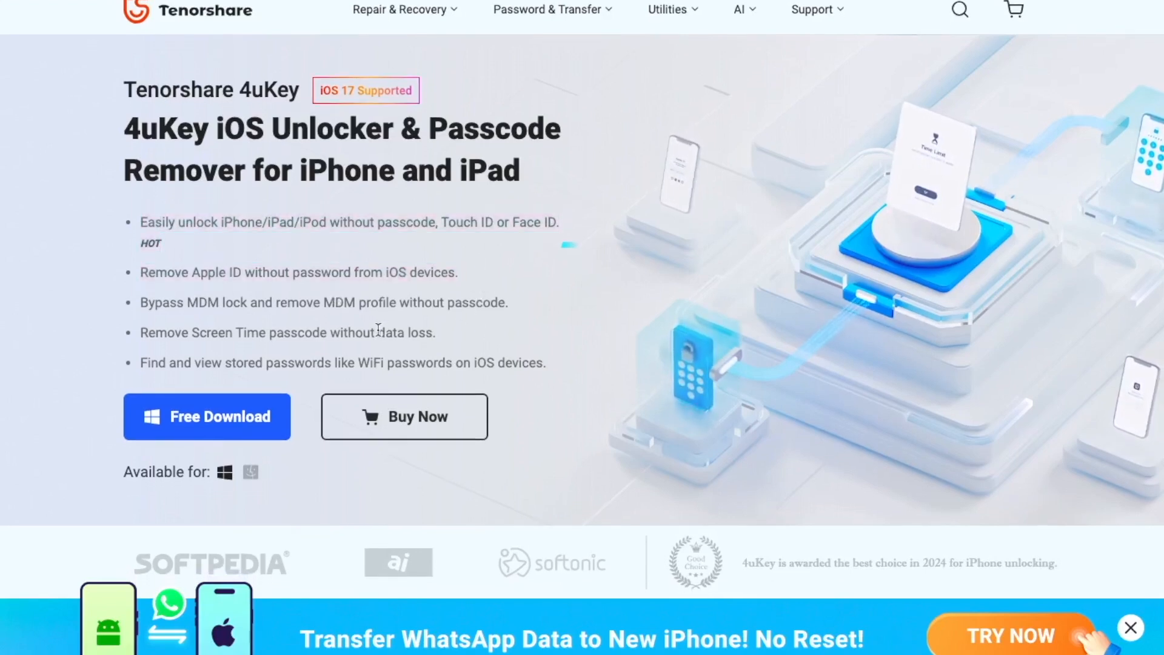
double_click(288, 332)
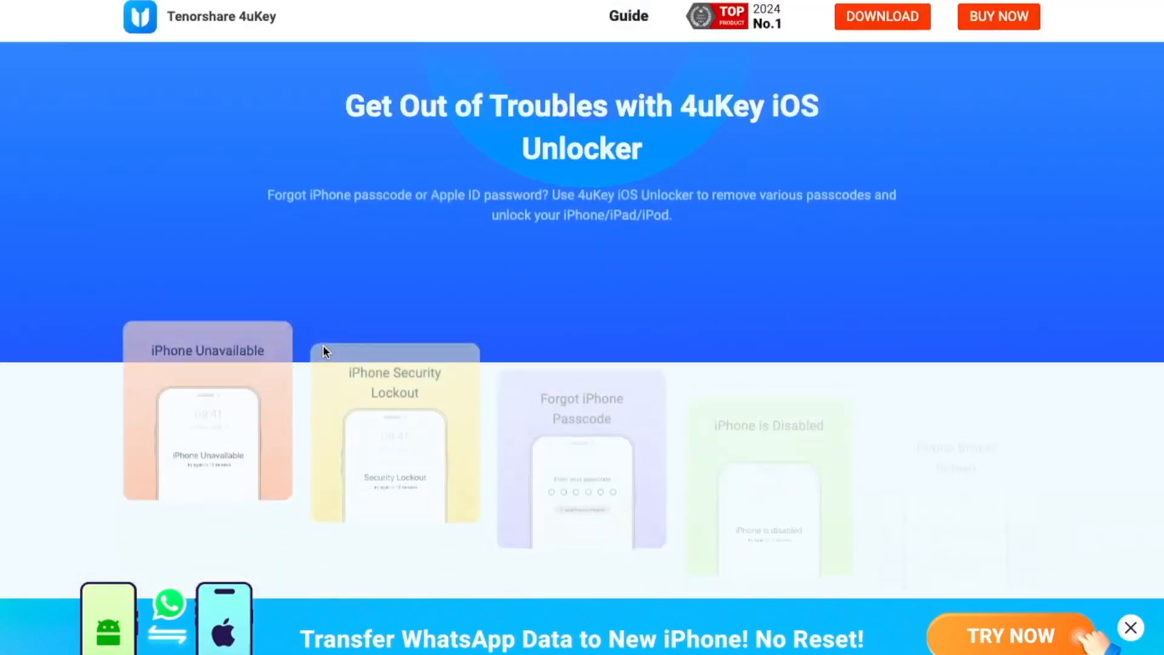
Step: Read down the feature page and highlight the 'Unlock Every Type of Screen Passcode' section text
scroll("down", 3)
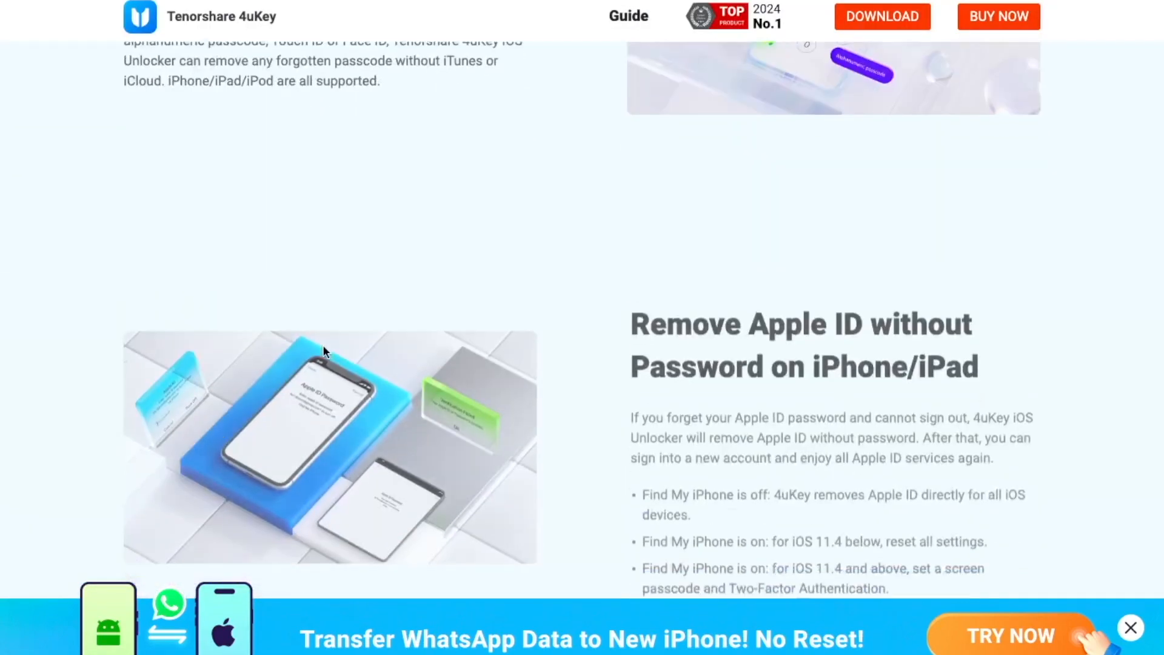
scroll("down", 3)
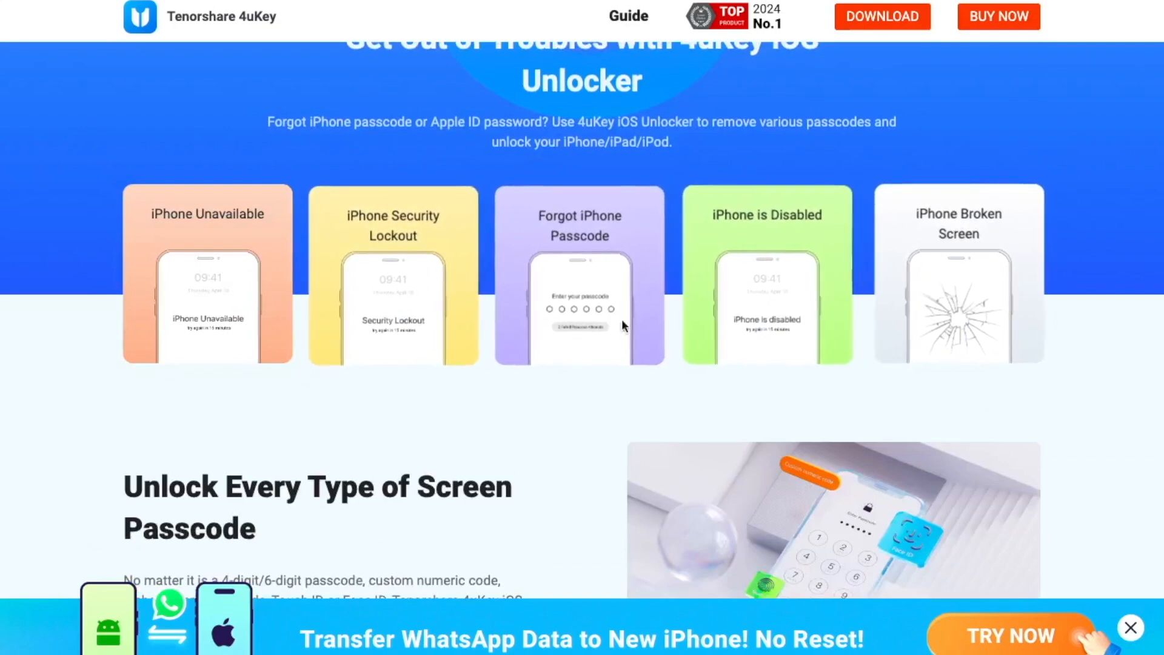
scroll("down", 3)
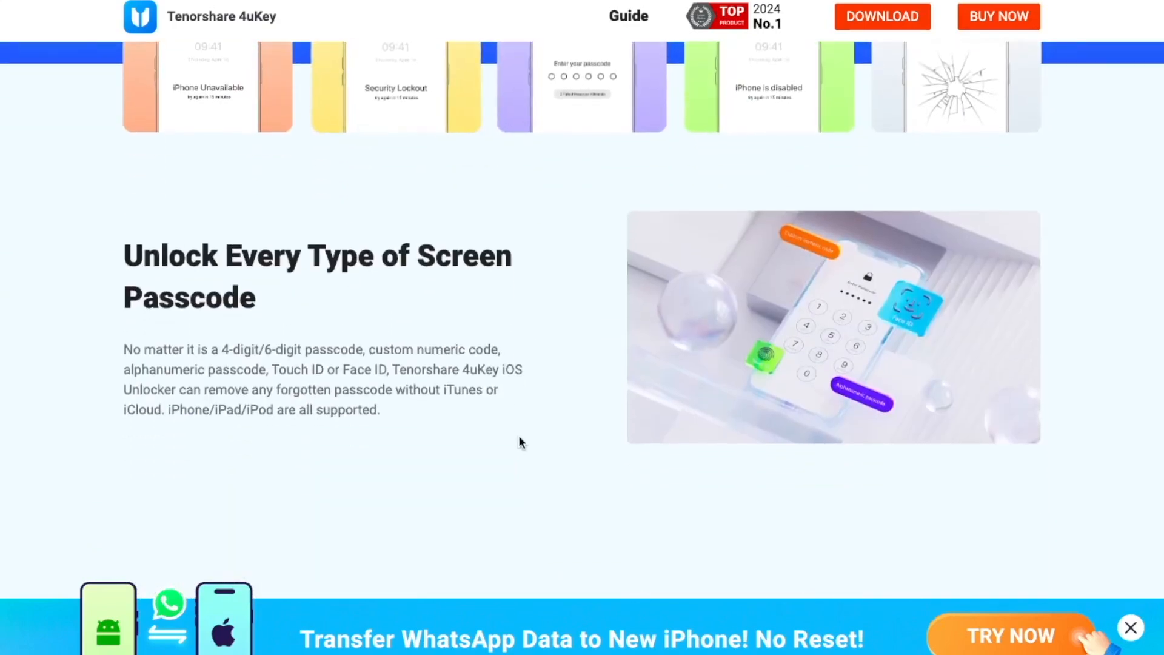
left_click_drag(124, 253, 361, 349)
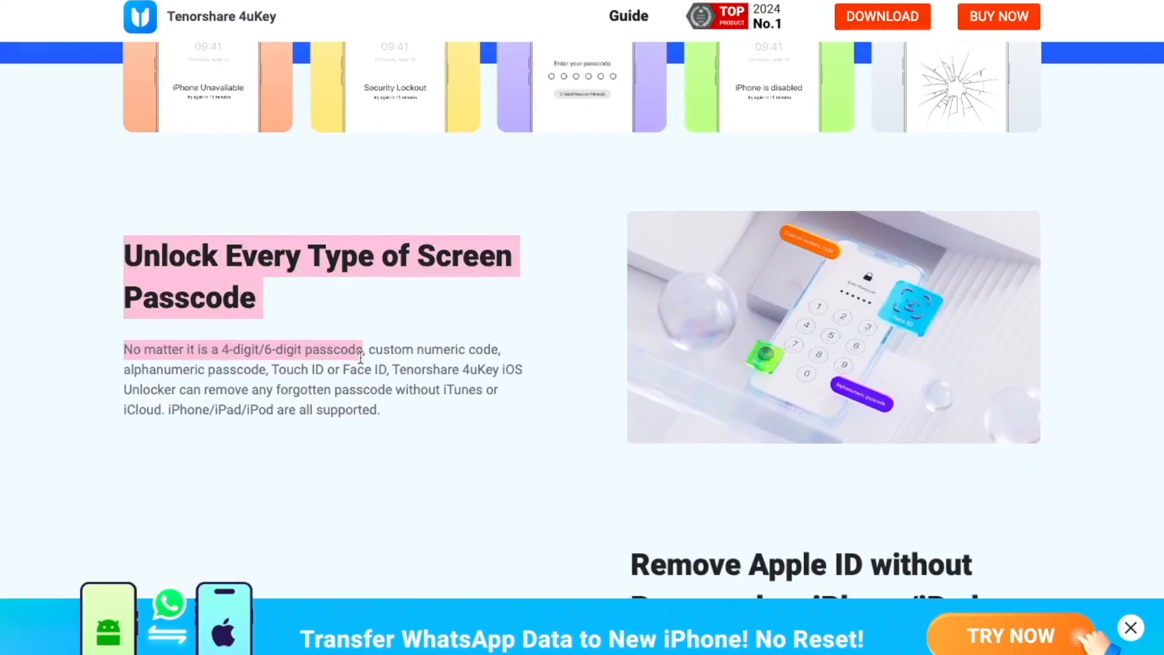
left_click_drag(360, 349, 378, 408)
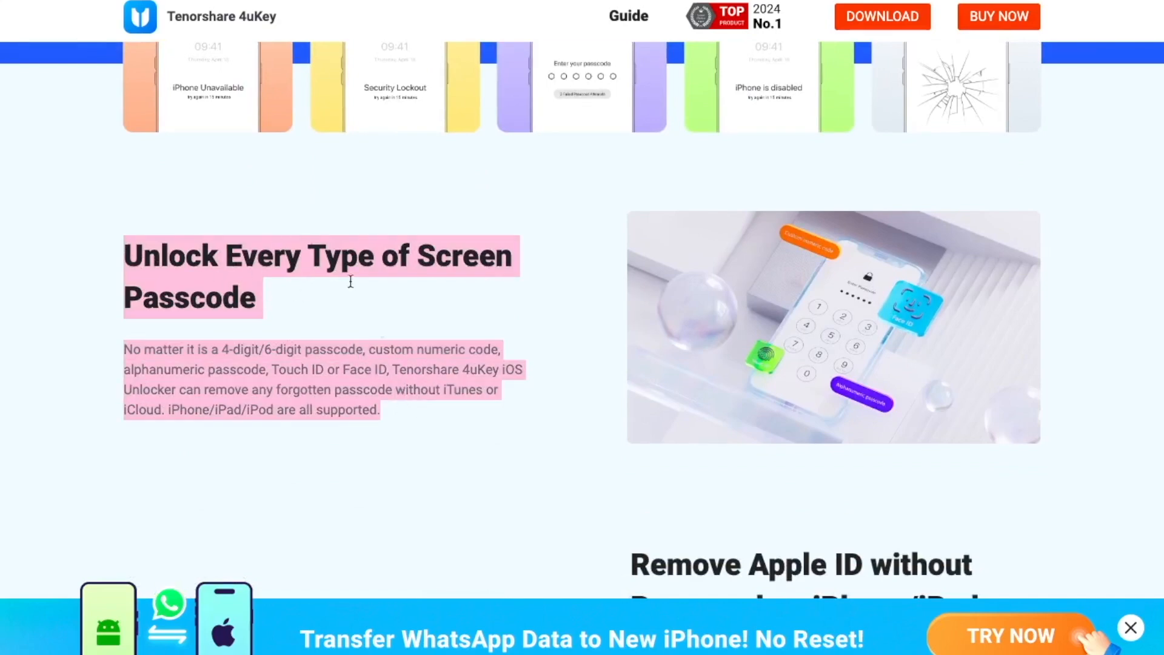
Step: Scroll back through the page to return to the 4uKey product overview
scroll("up", 3)
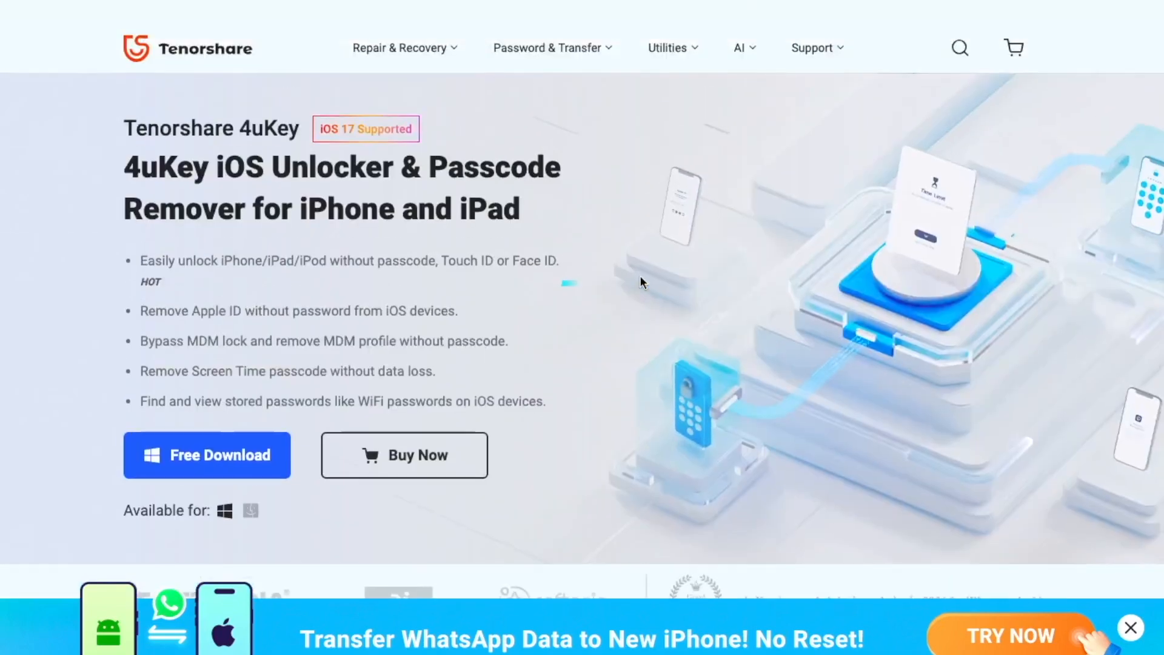
scroll("down", 3)
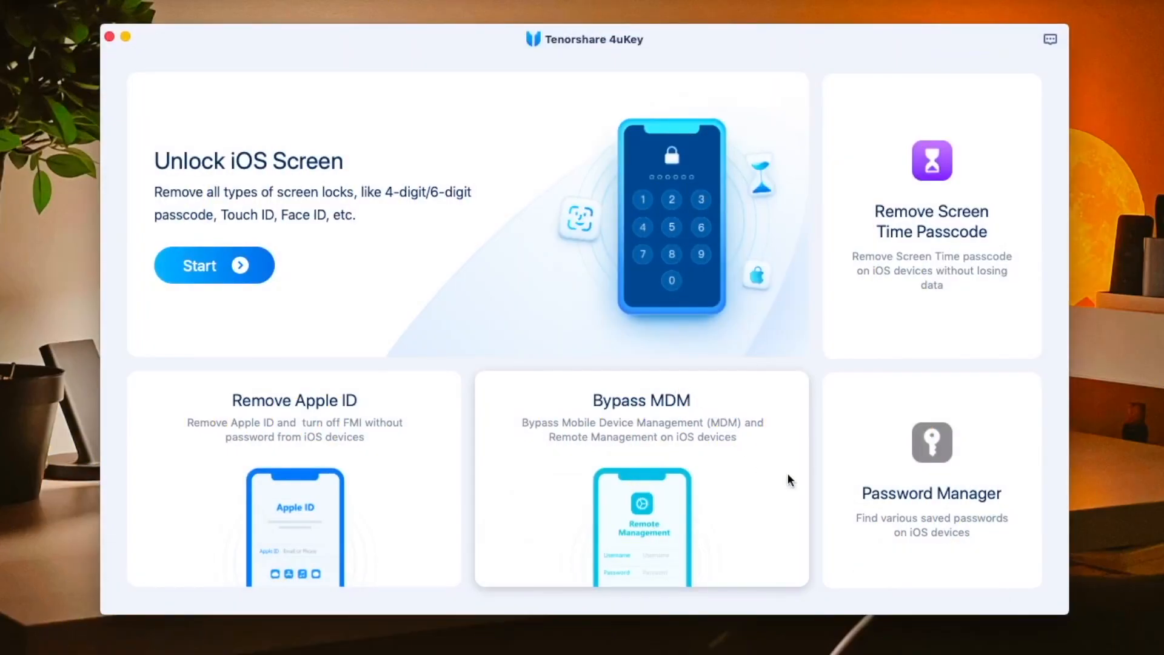
mouse_move(280, 257)
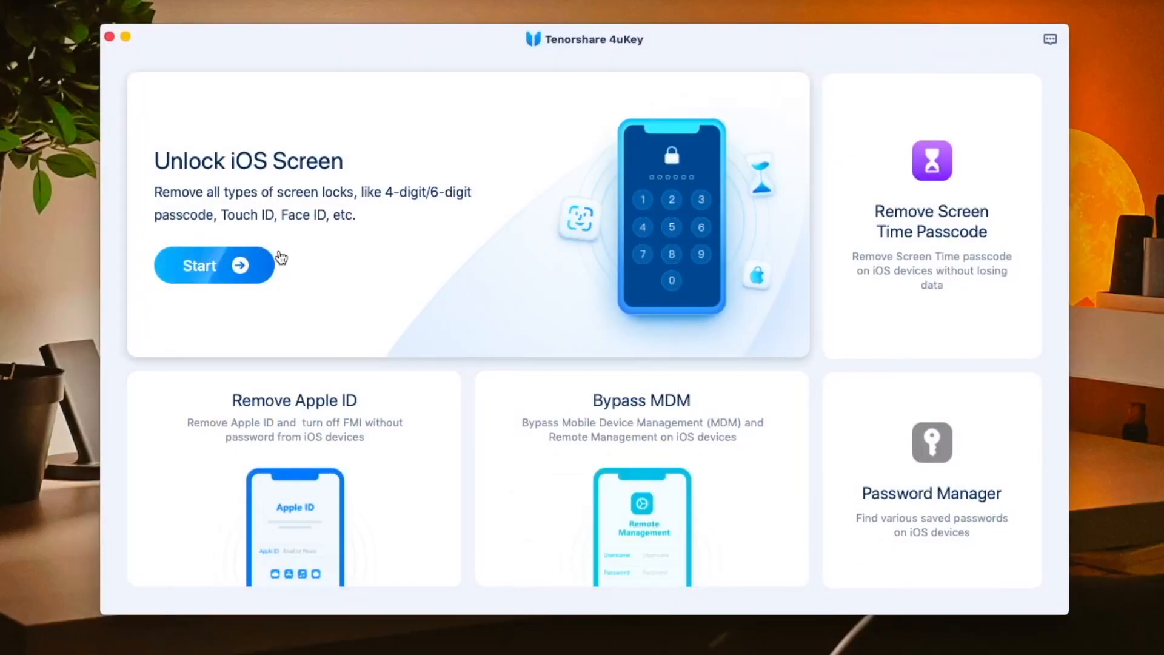
mouse_move(630, 508)
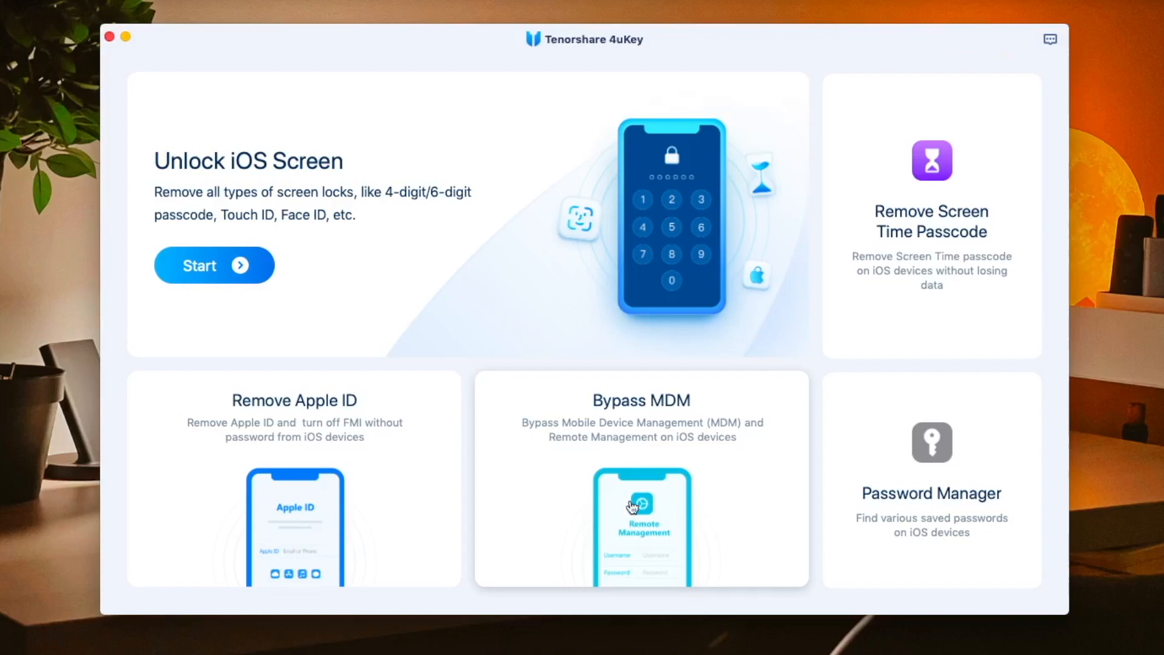
mouse_move(239, 470)
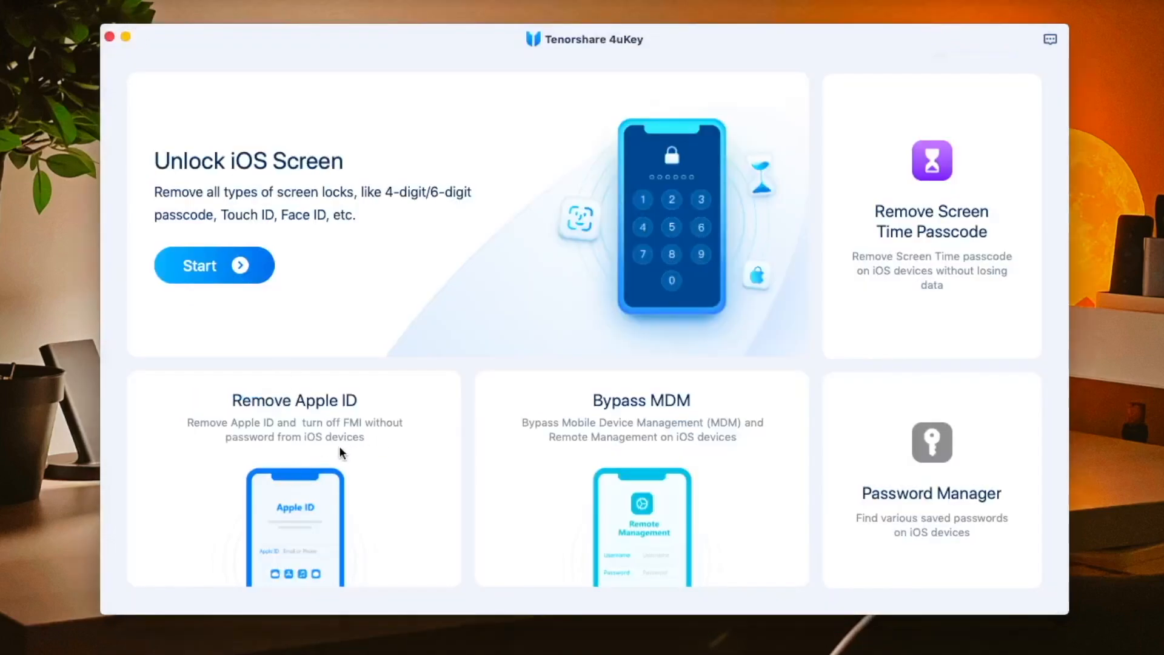
Step: Enter the Remove Apple ID mode for the connected iPad (10th gen)
left_click(294, 399)
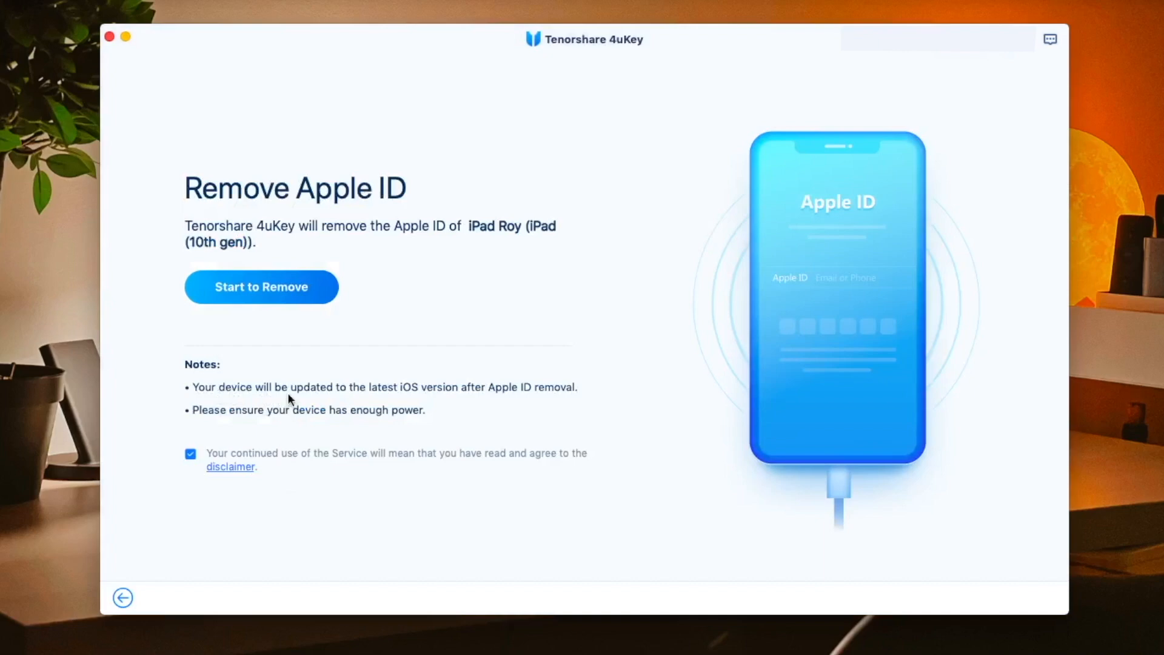
mouse_move(216, 399)
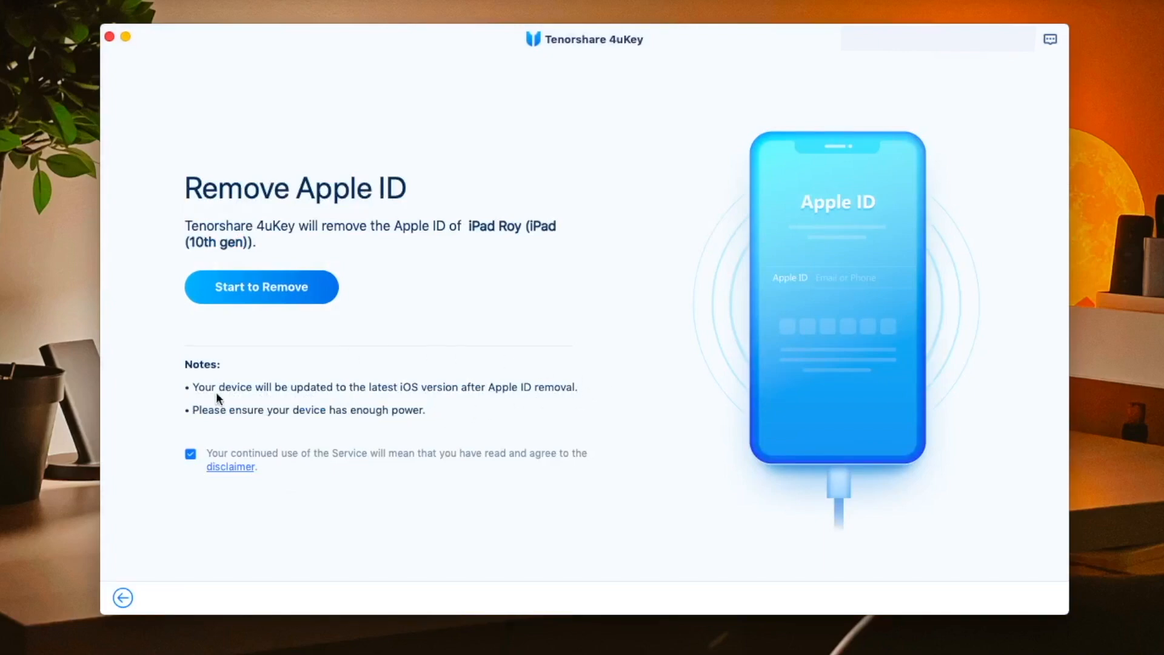
mouse_move(393, 304)
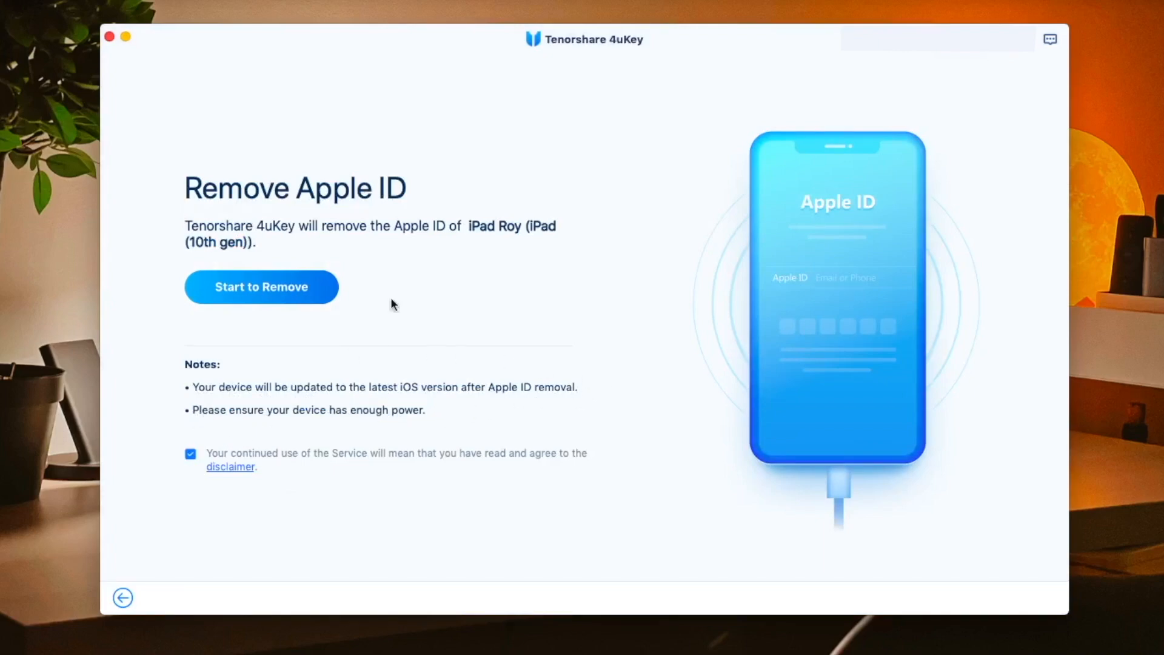
mouse_move(717, 553)
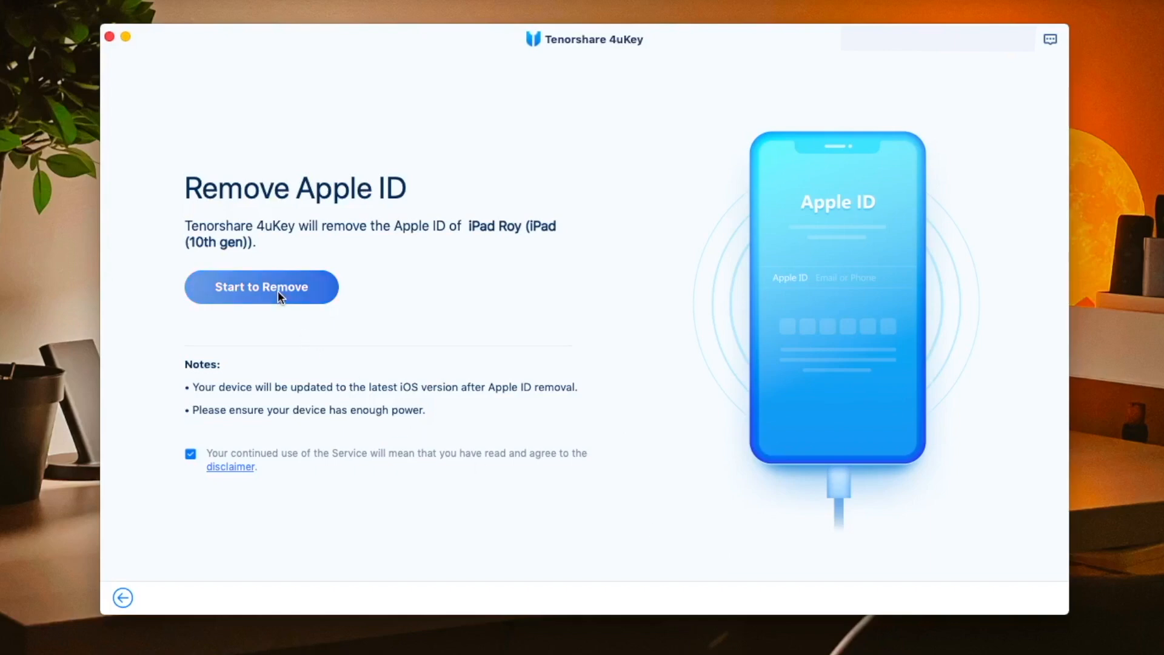
Step: Start Apple ID removal, reaching the iOS 17.4.1 firmware download prompt
left_click(260, 286)
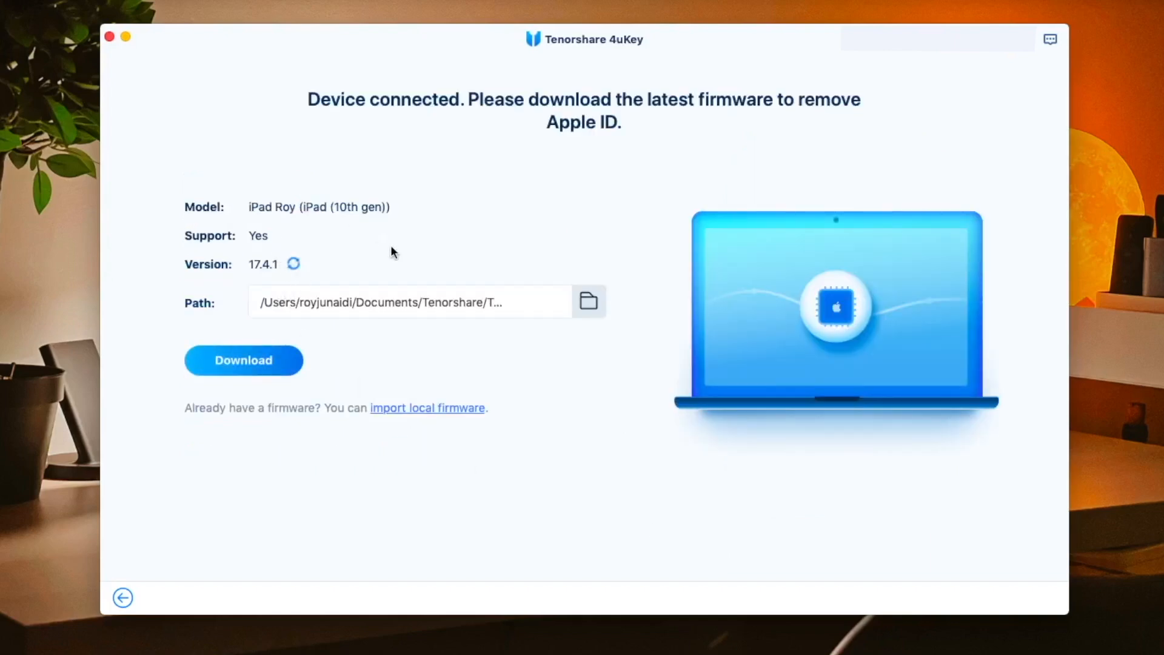
Step: Begin the 7.52 GB firmware download, then switch to manual local firmware import
left_click(244, 360)
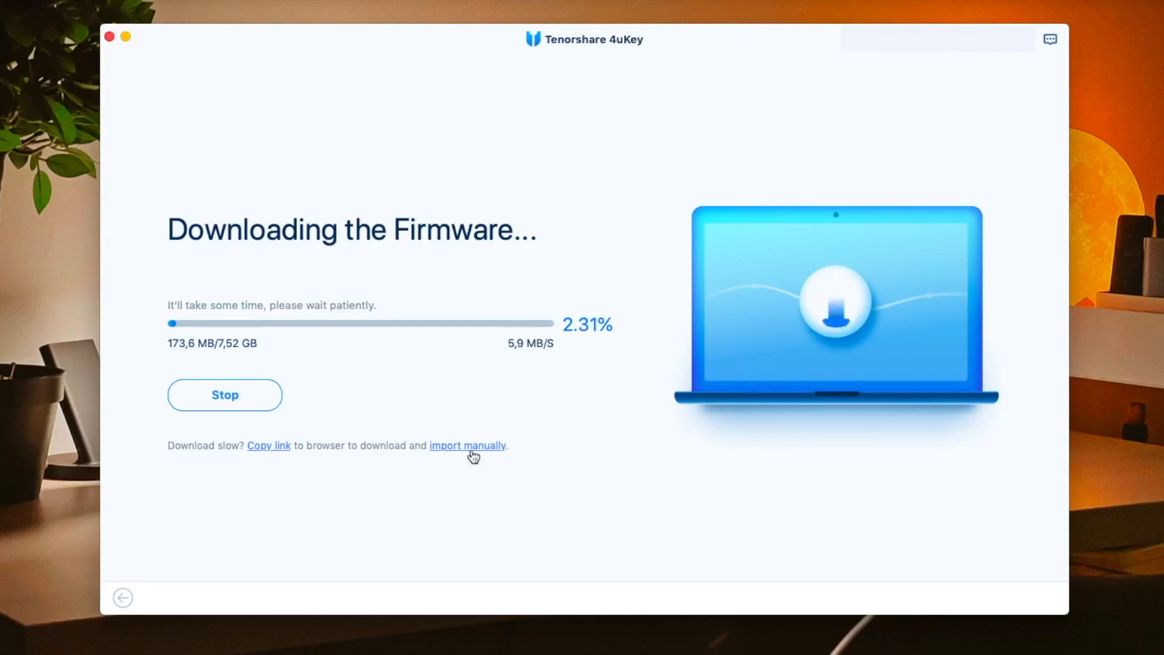
left_click(467, 445)
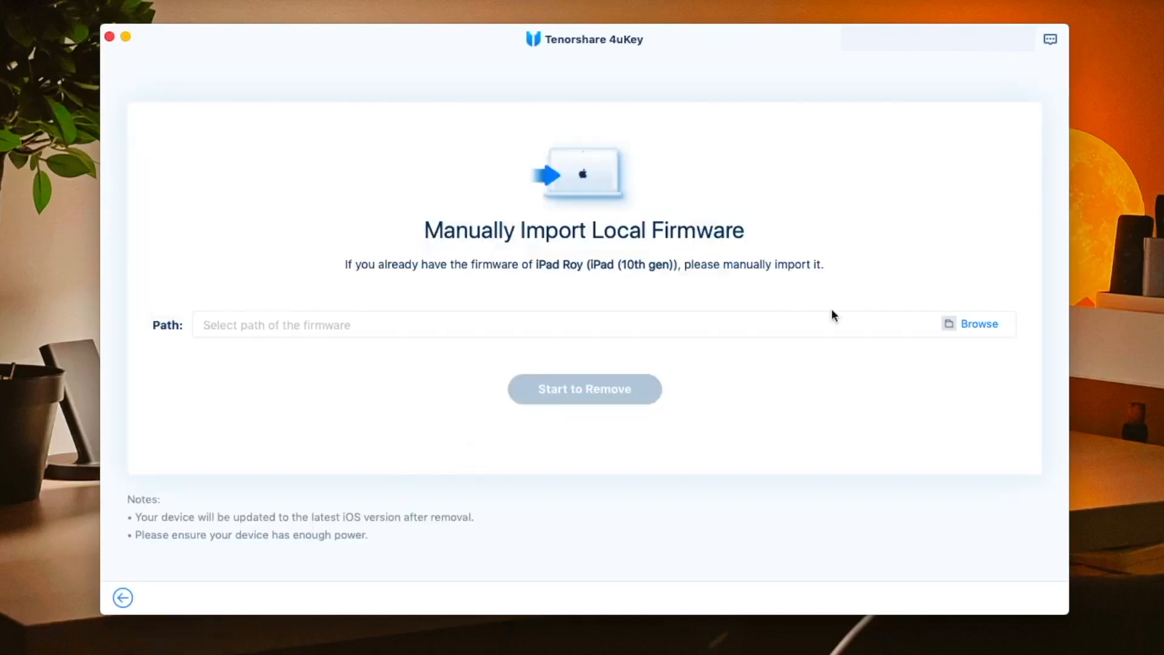
Step: Import the iPad_Fall_2022_17.4.1 .ipsw restore file and start removal, firmware verifying at 5%
left_click(978, 324)
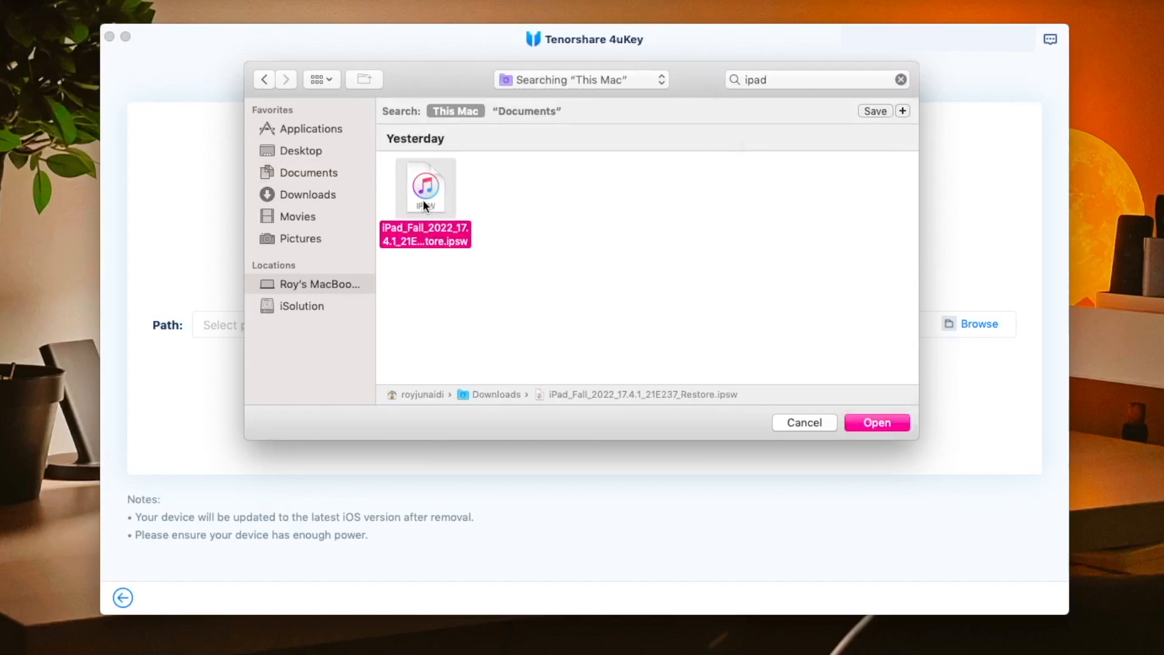
left_click(875, 421)
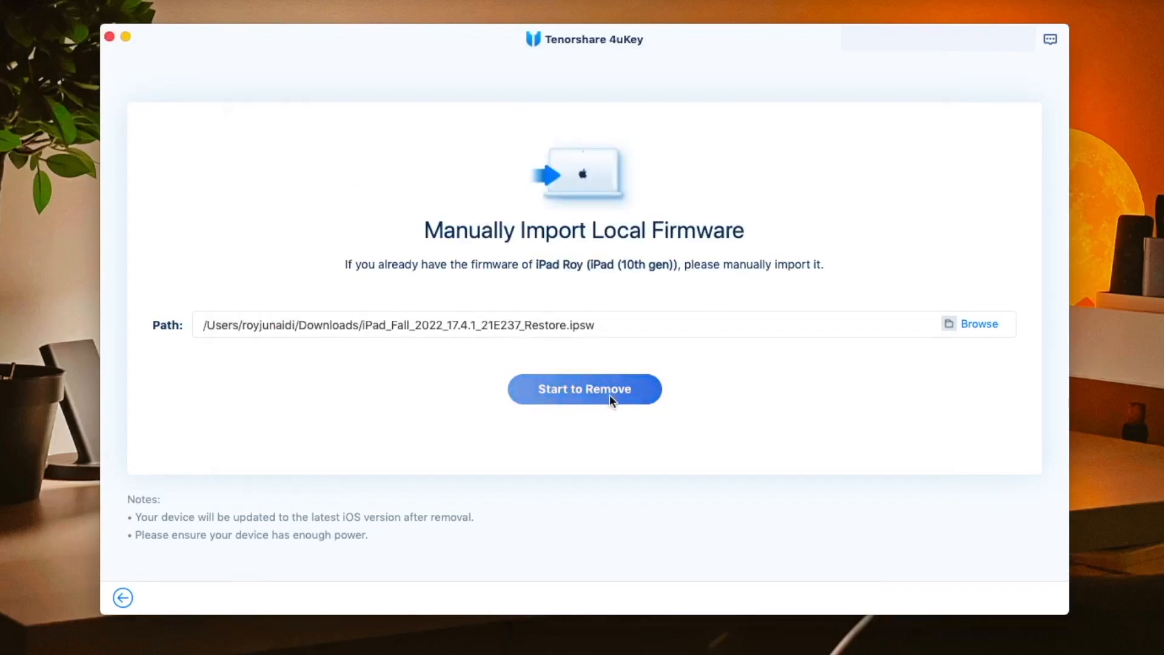
left_click(584, 388)
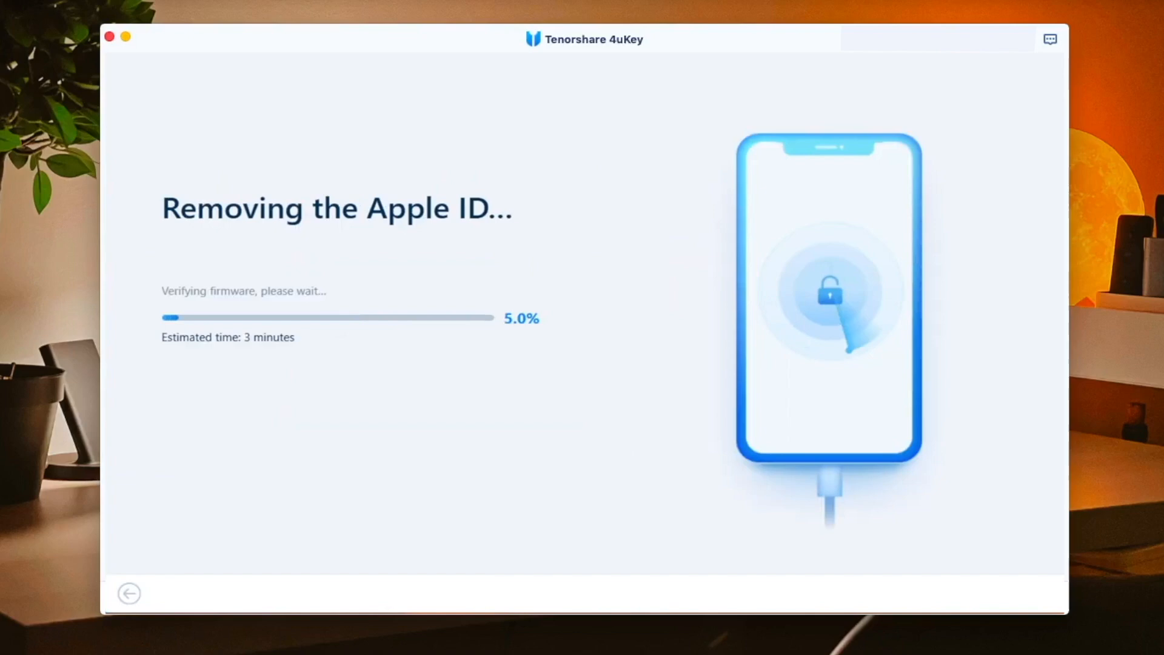